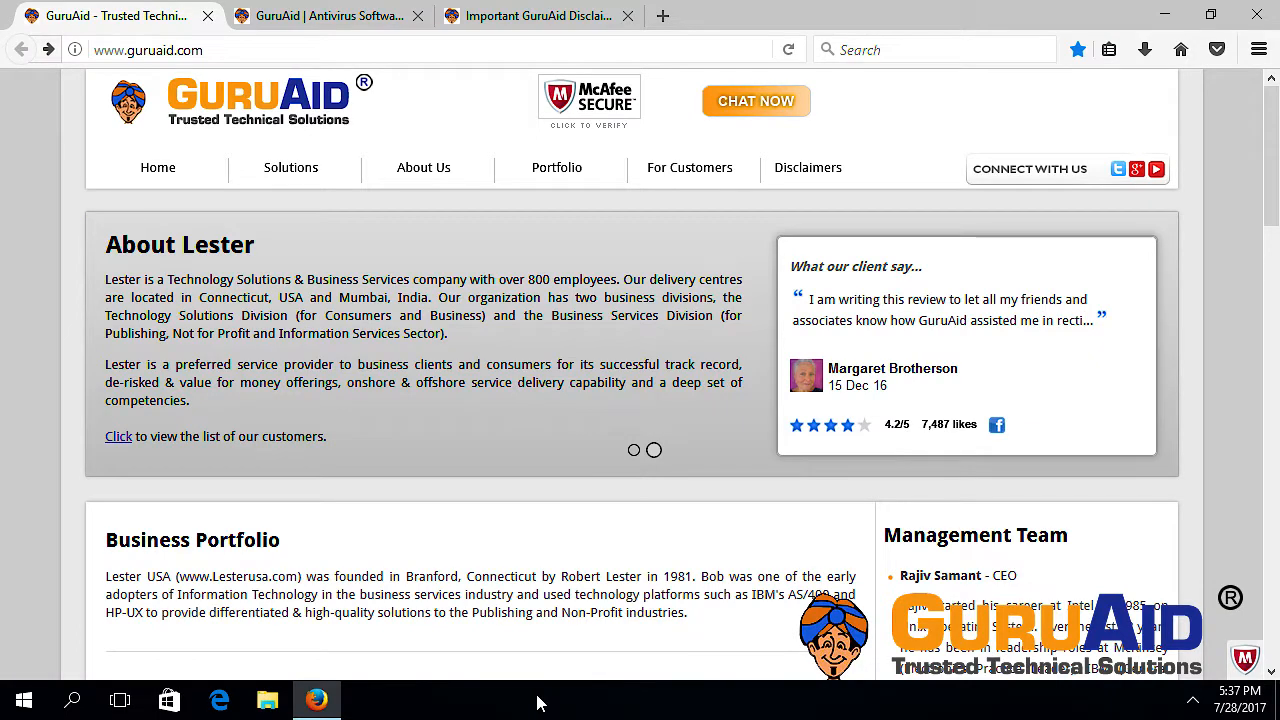
# Step: Close the window with three tabs open so the Confirm close warning appears
pyautogui.click(1256, 16)
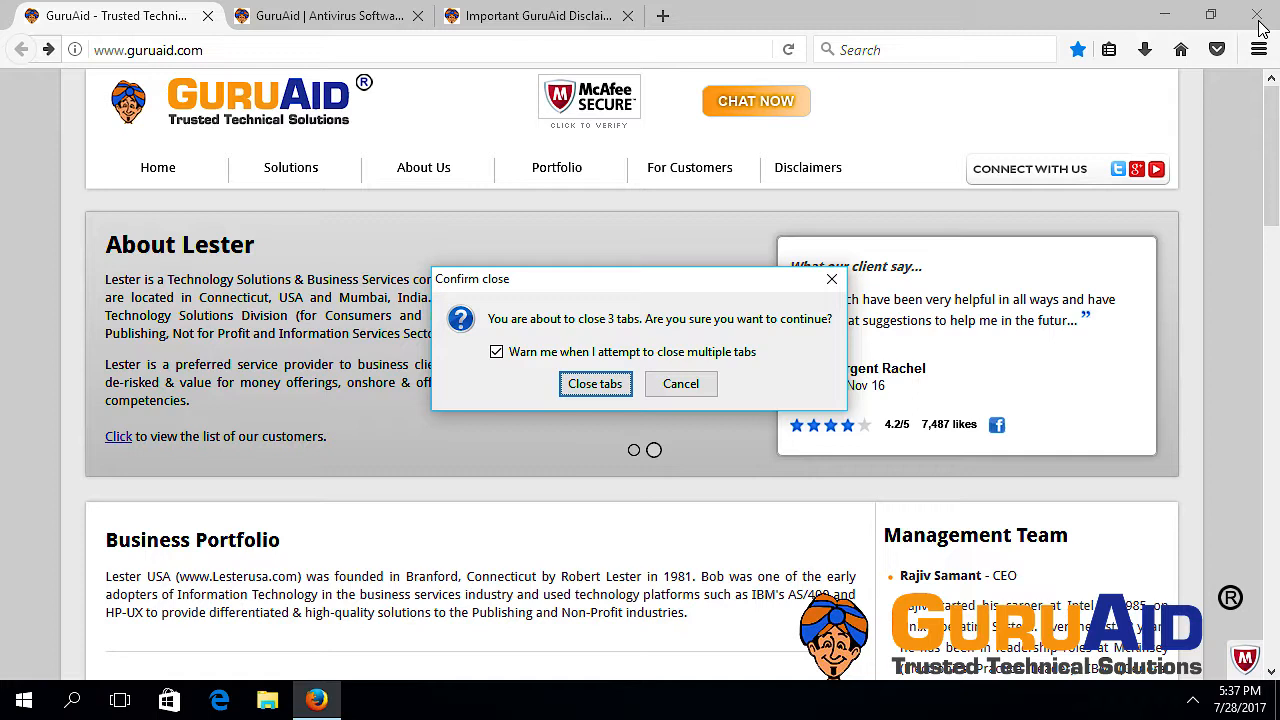
# Step: Confirm closing all three tabs, then relaunch Firefox from the taskbar
pyautogui.click(596, 384)
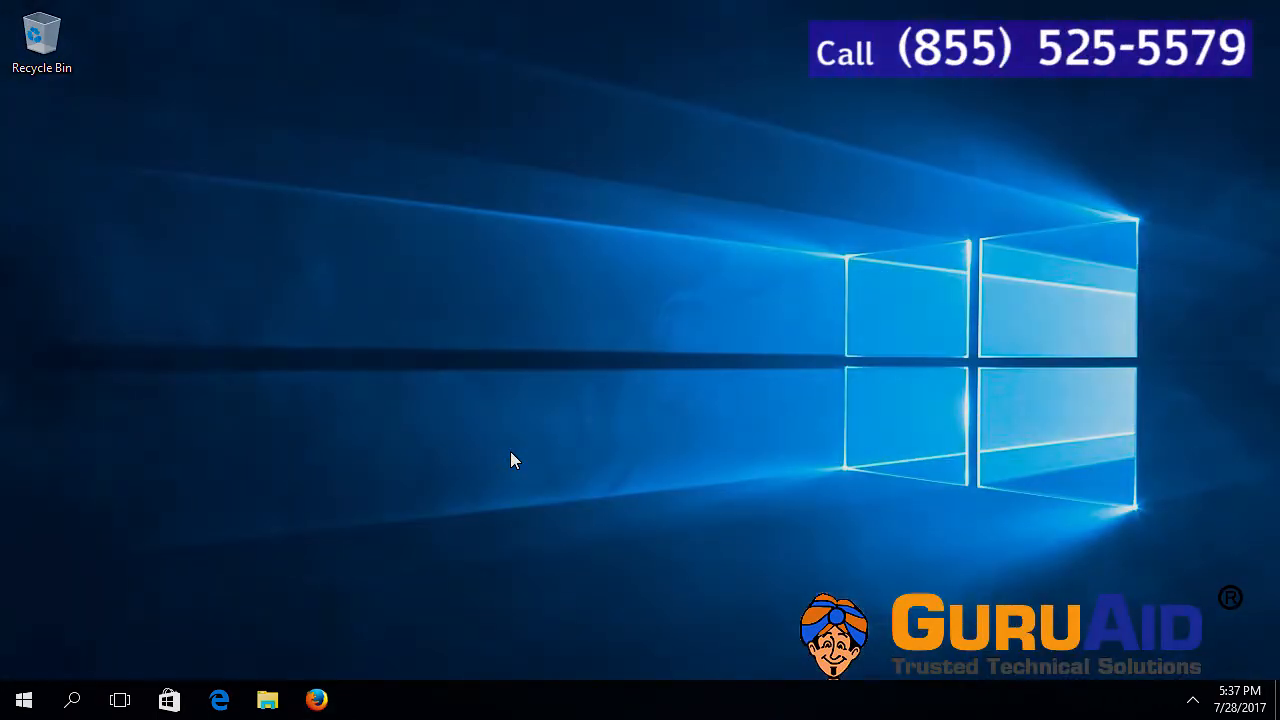
pyautogui.click(316, 700)
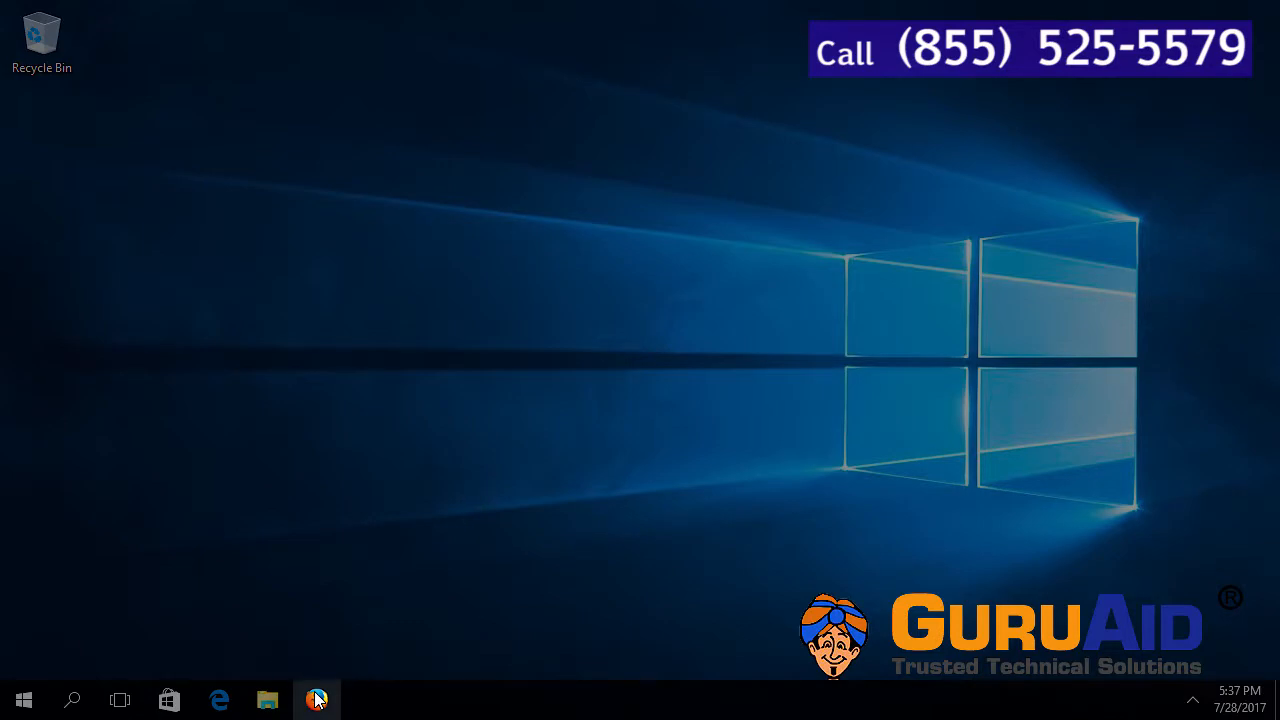
pyautogui.click(316, 700)
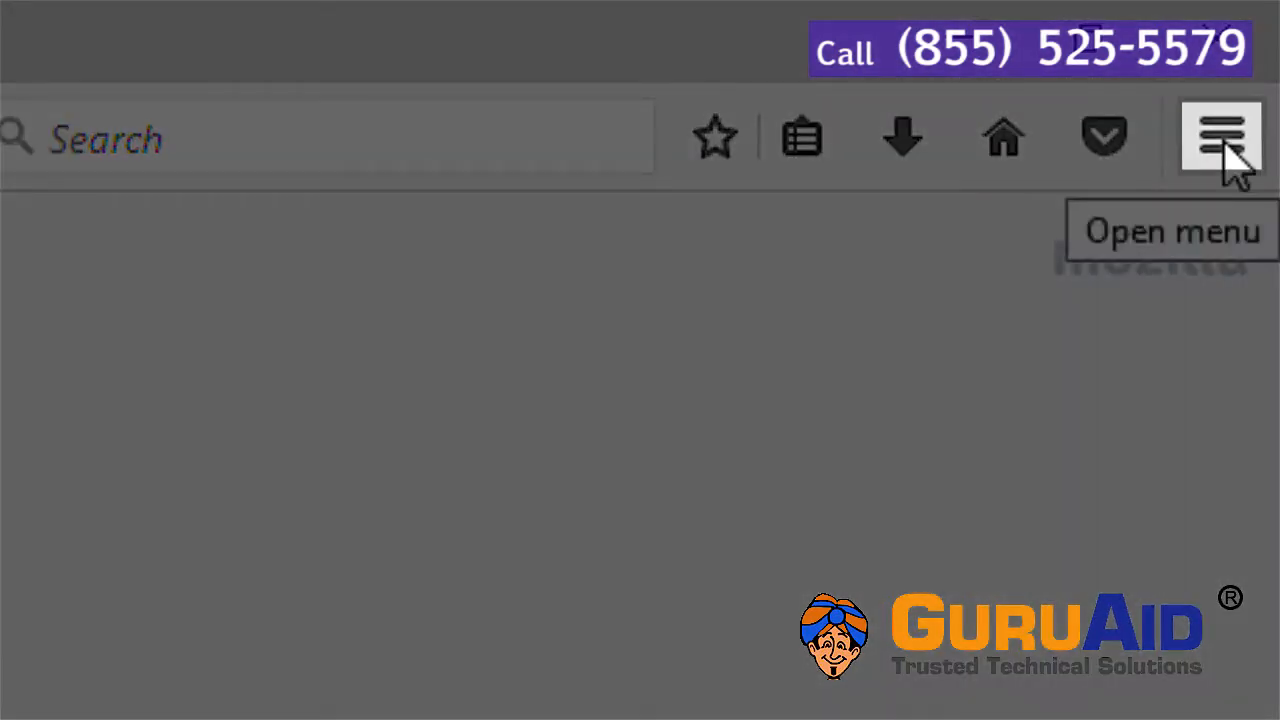
# Step: Reach the General options page from the hamburger menu's Options entry
pyautogui.click(1222, 132)
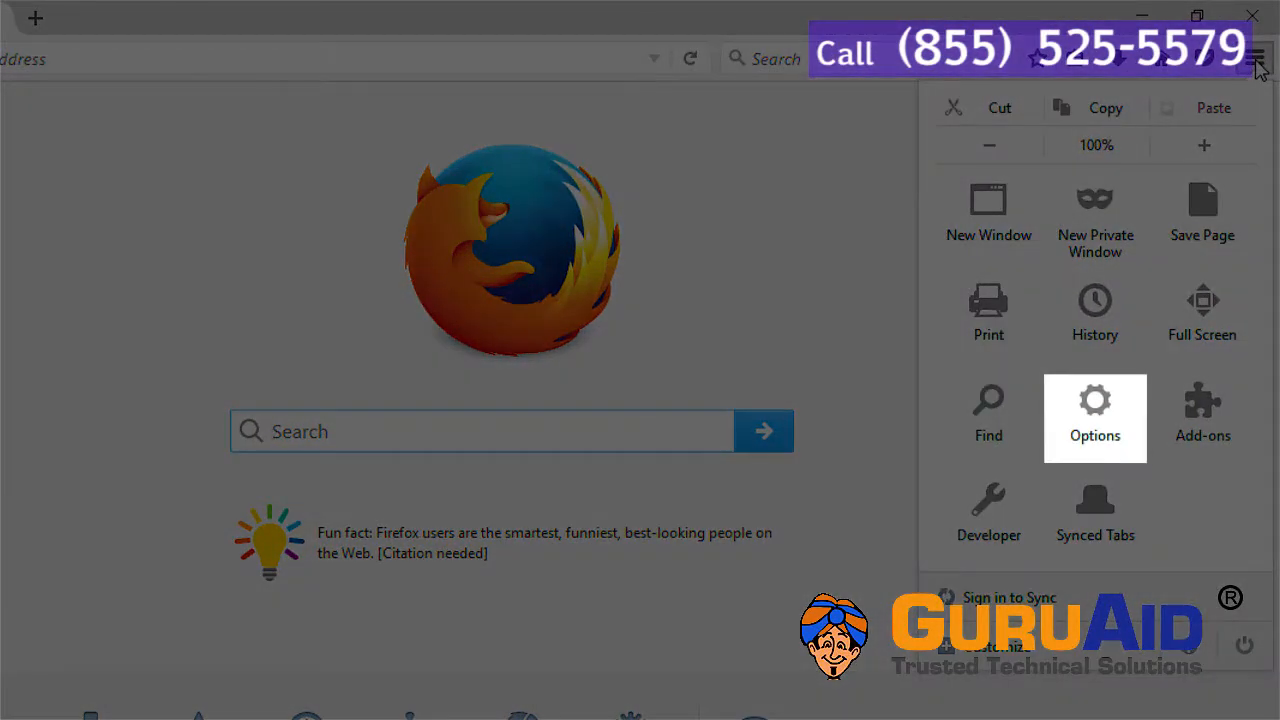
pyautogui.click(1094, 414)
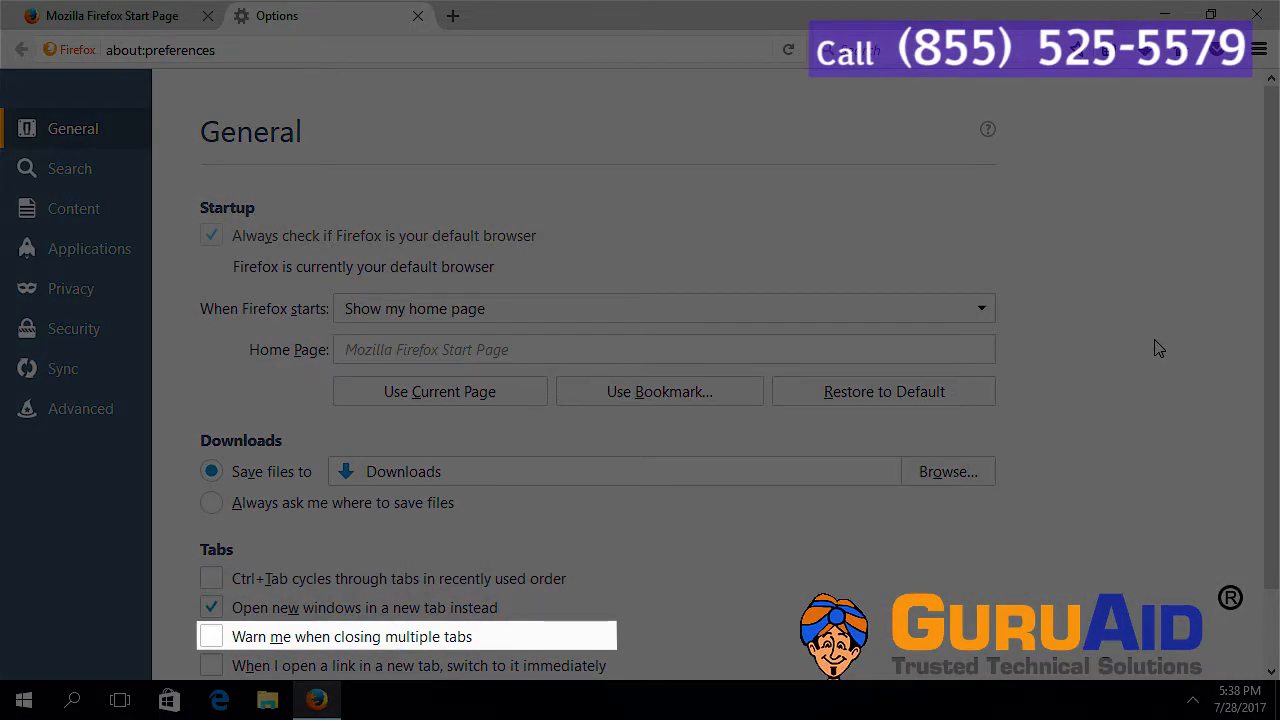
pyautogui.click(212, 636)
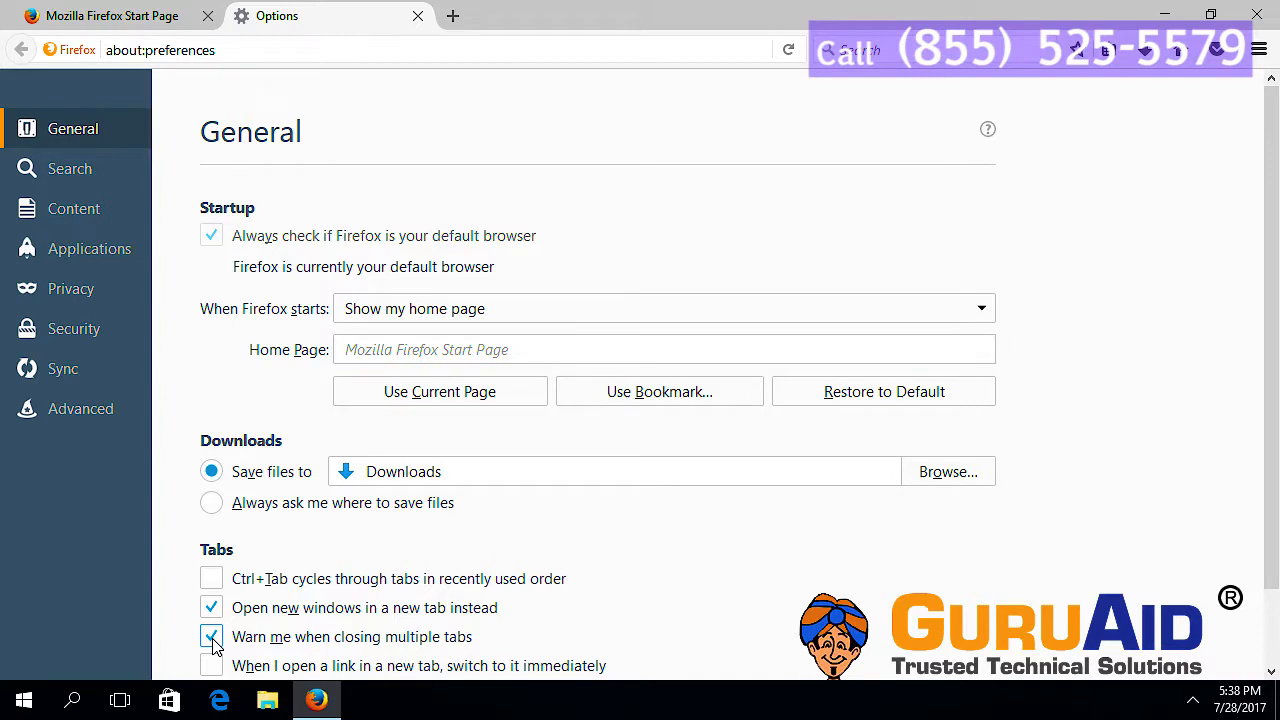
pyautogui.click(212, 636)
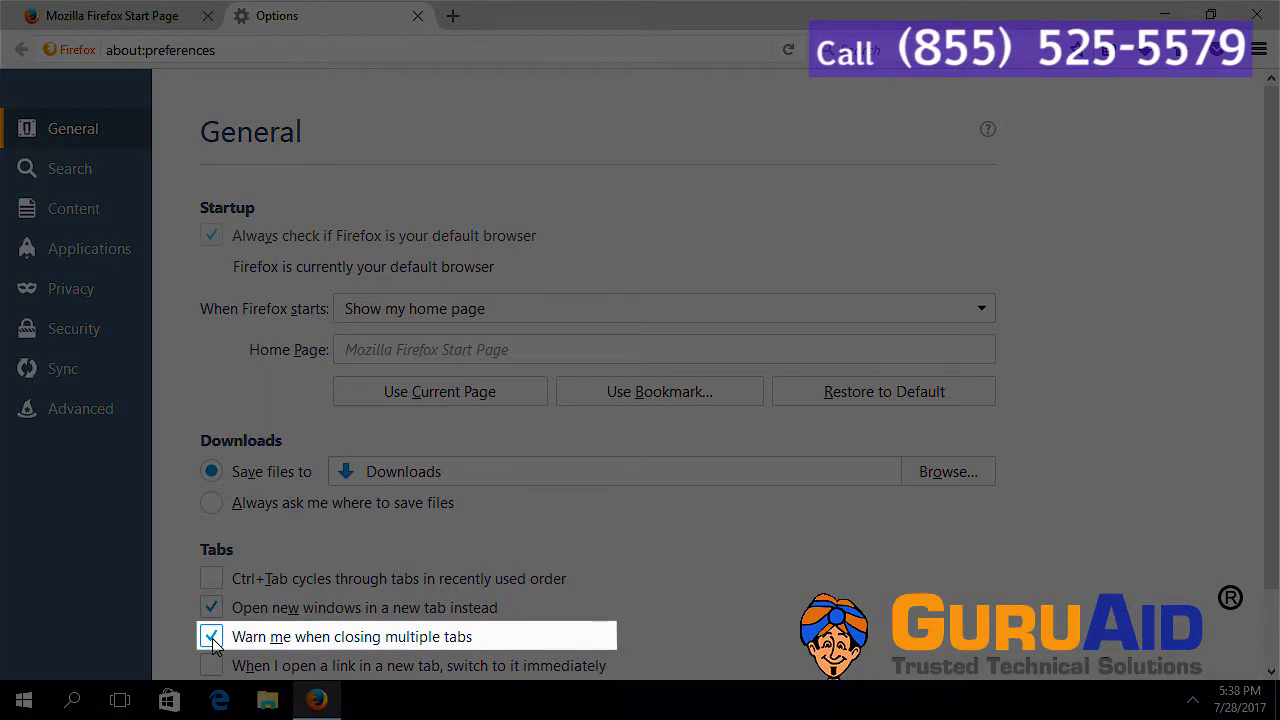
pyautogui.click(212, 636)
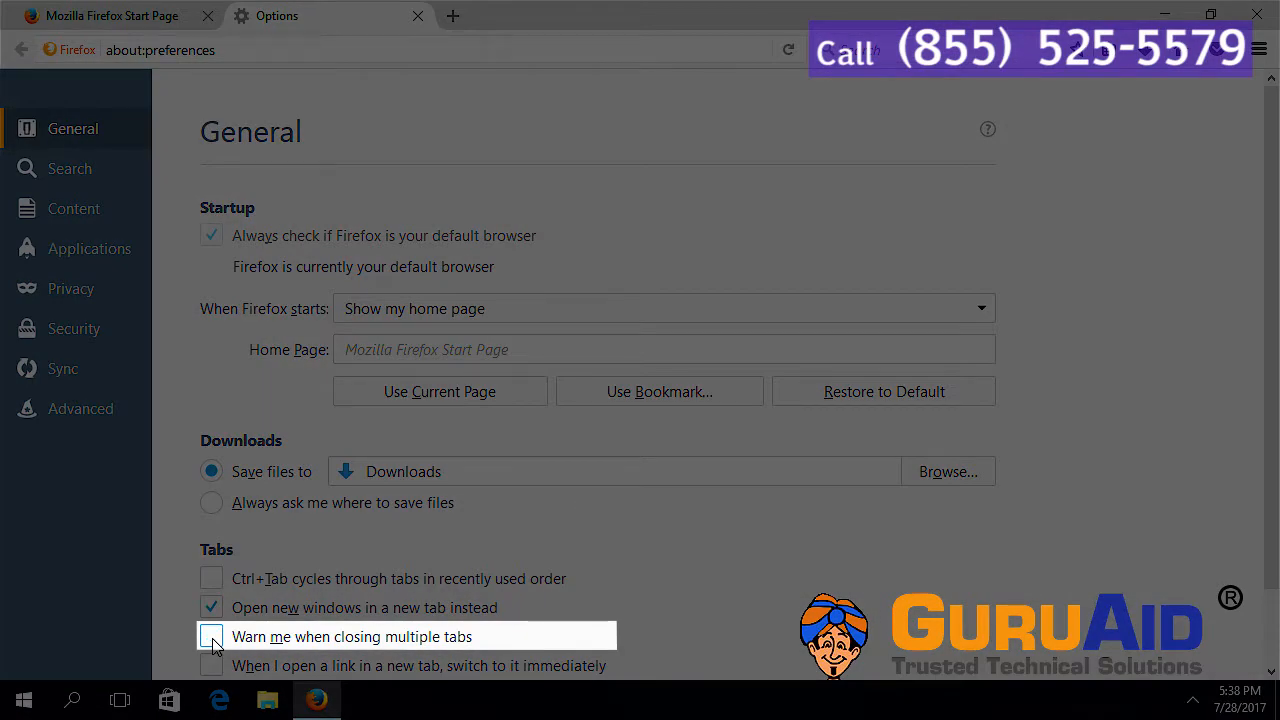